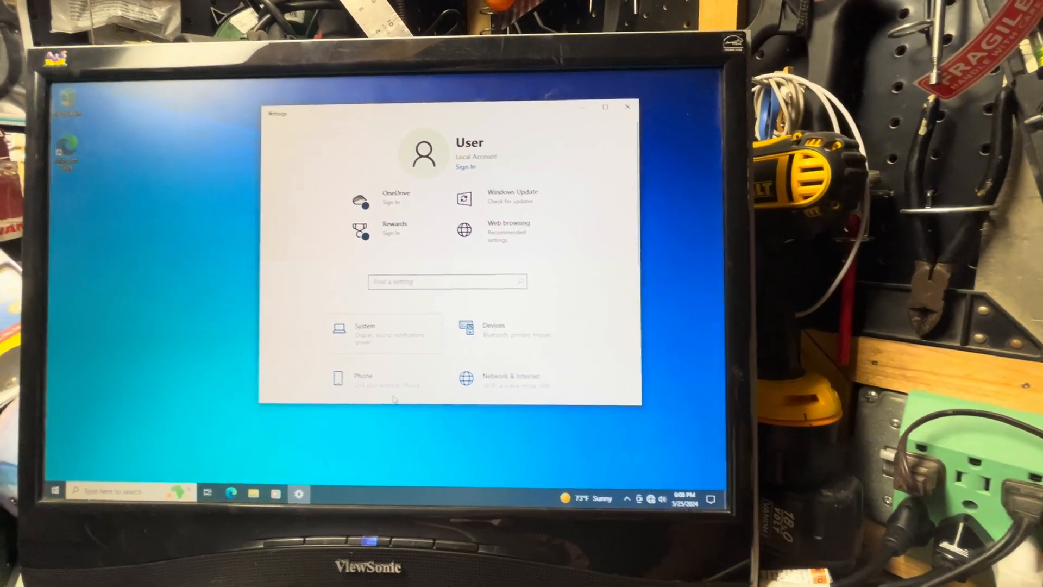
Step: Show the Windows 10 About page's device specifications: Core i7 920 at 2.67 GHz, 8 GB RAM
left_click(364, 331)
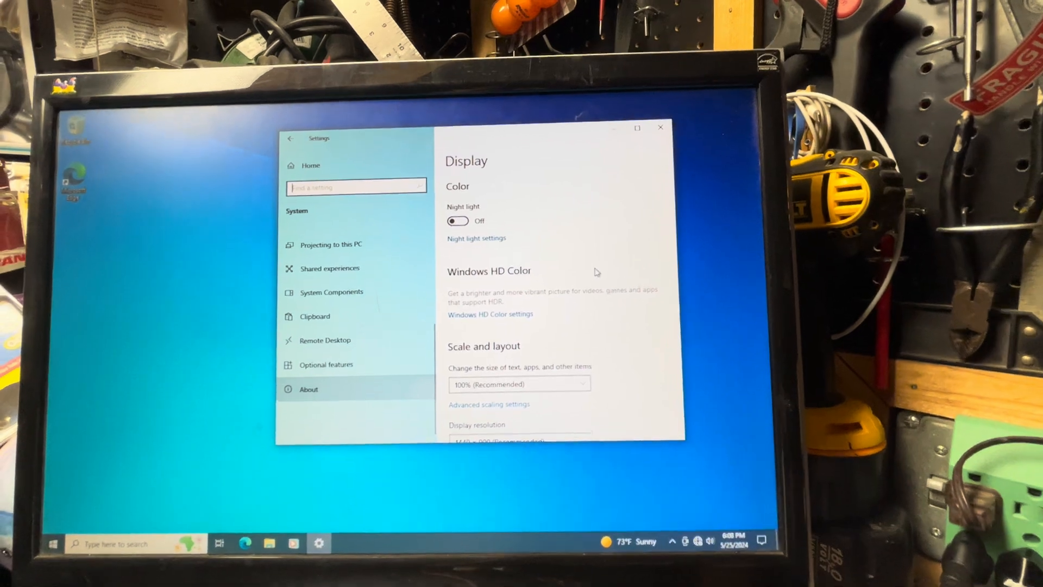
left_click(308, 389)
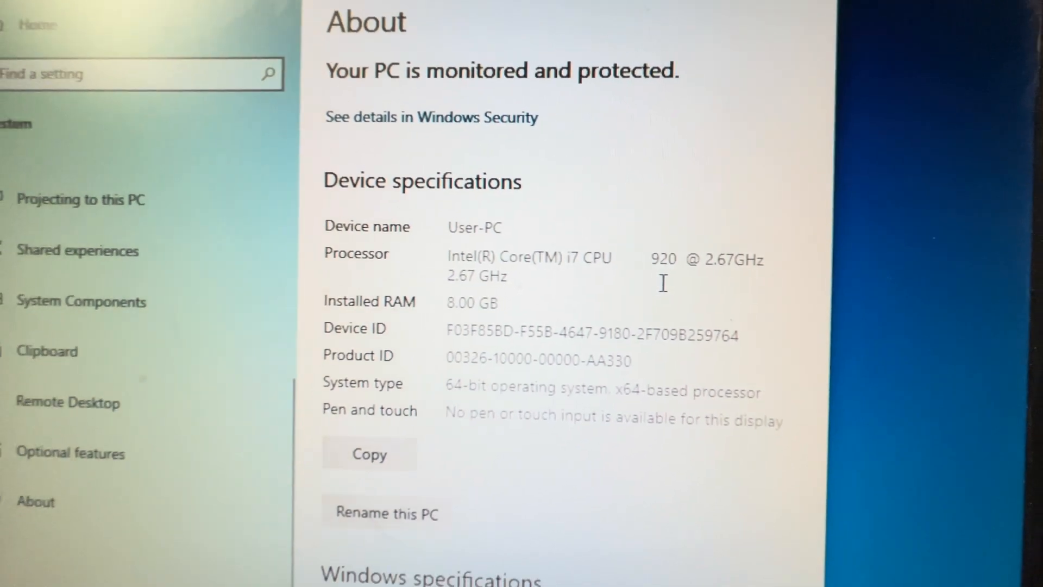
scroll("down", 3)
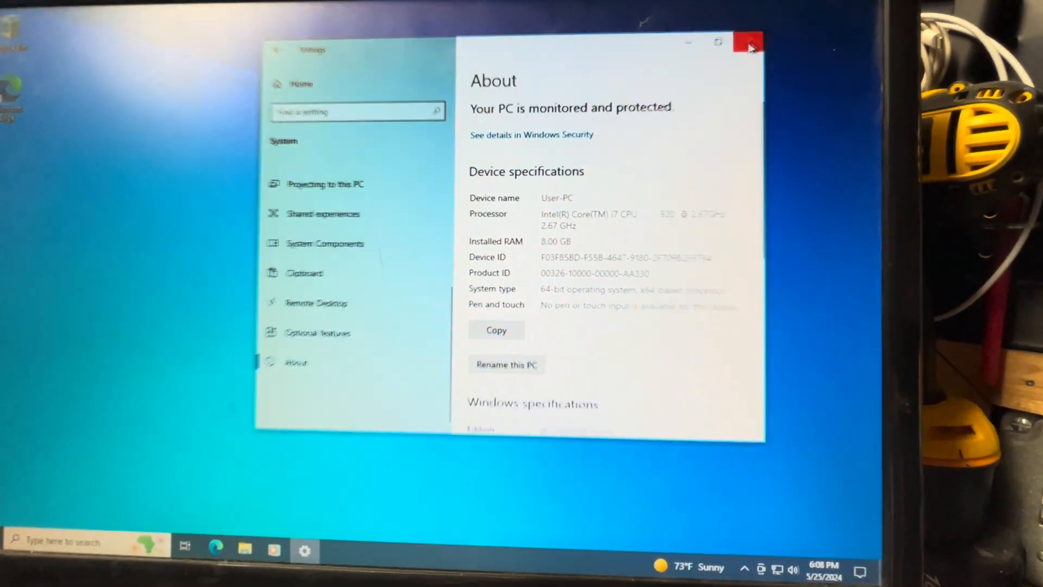
Step: Review display, DVD, network and processor devices in Device Manager, then close it
left_click(749, 42)
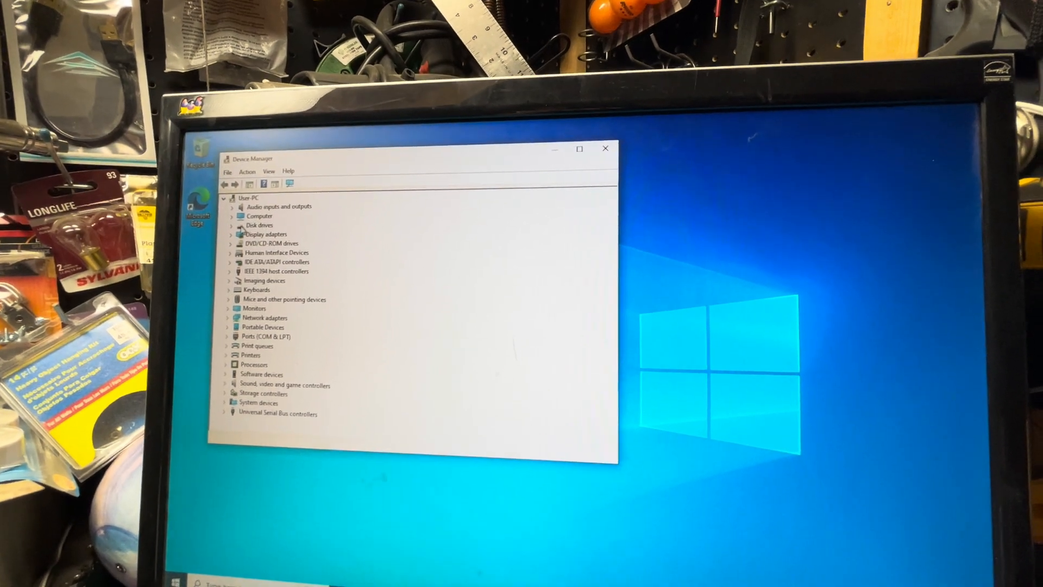
left_click(231, 234)
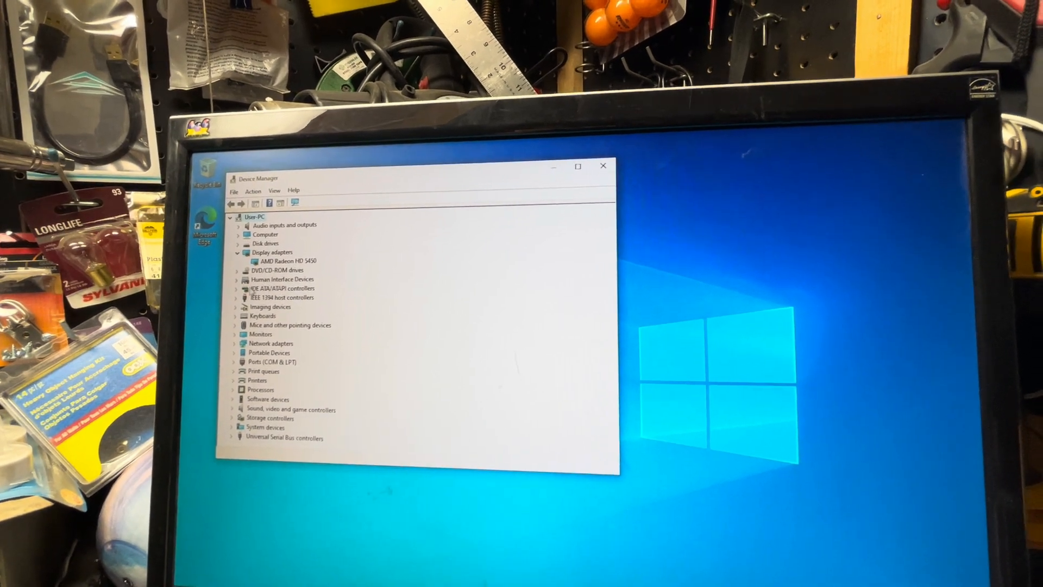
left_click(237, 270)
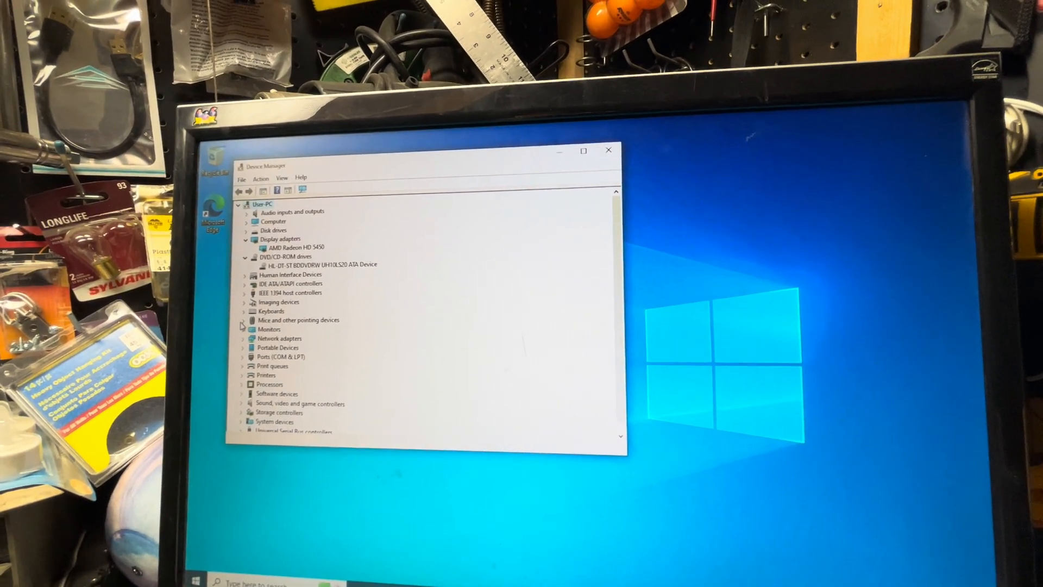
left_click(228, 337)
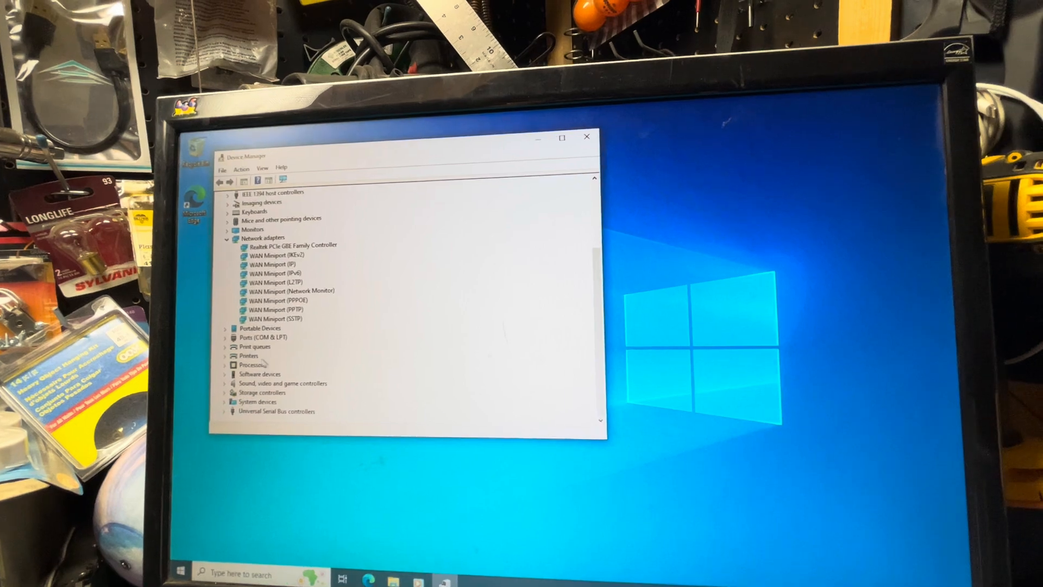
left_click(243, 334)
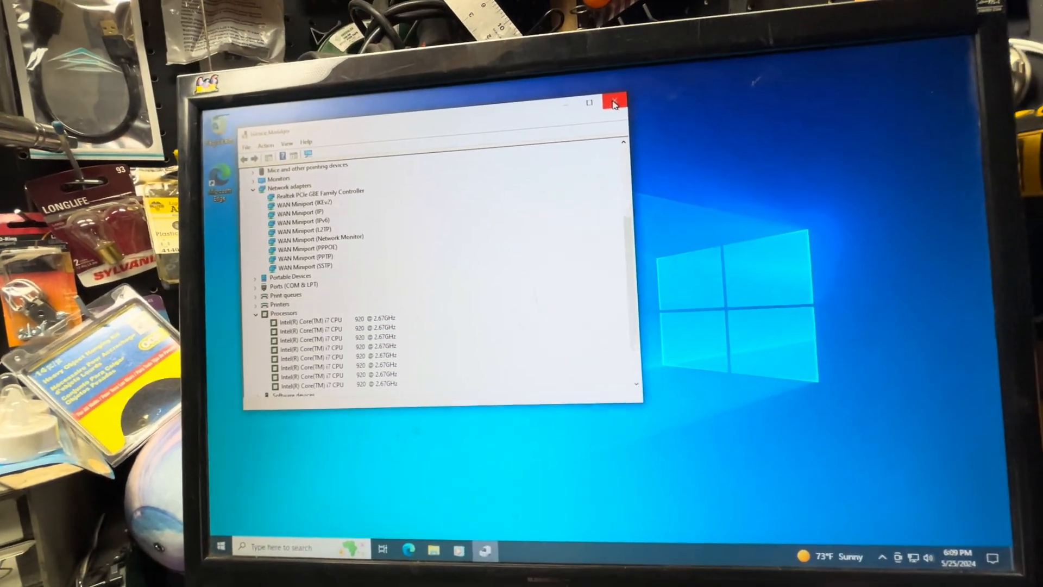
left_click(613, 102)
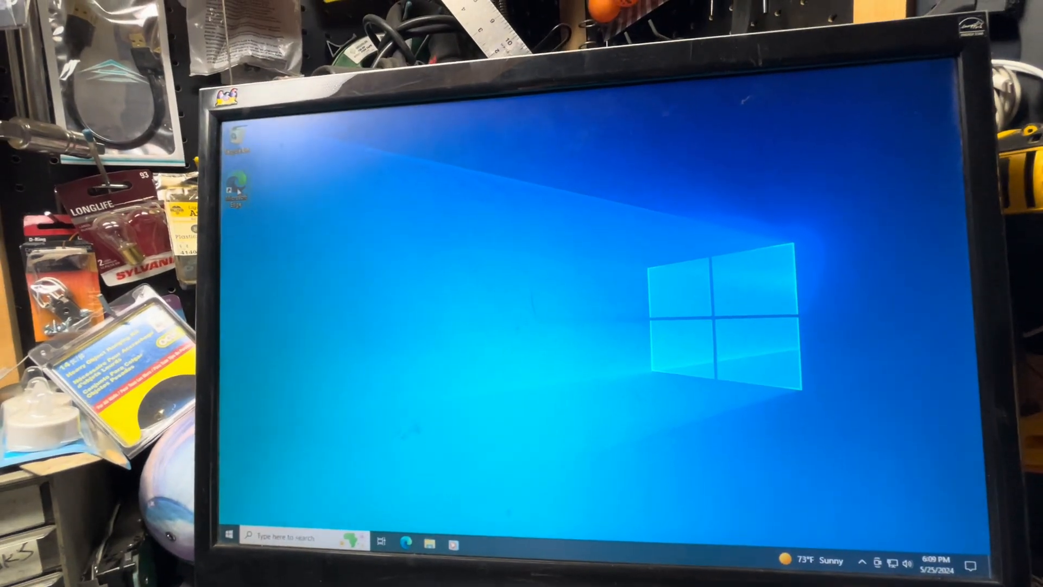
Step: Open and close Edge, then restart the PC into Windows XP
left_click(406, 536)
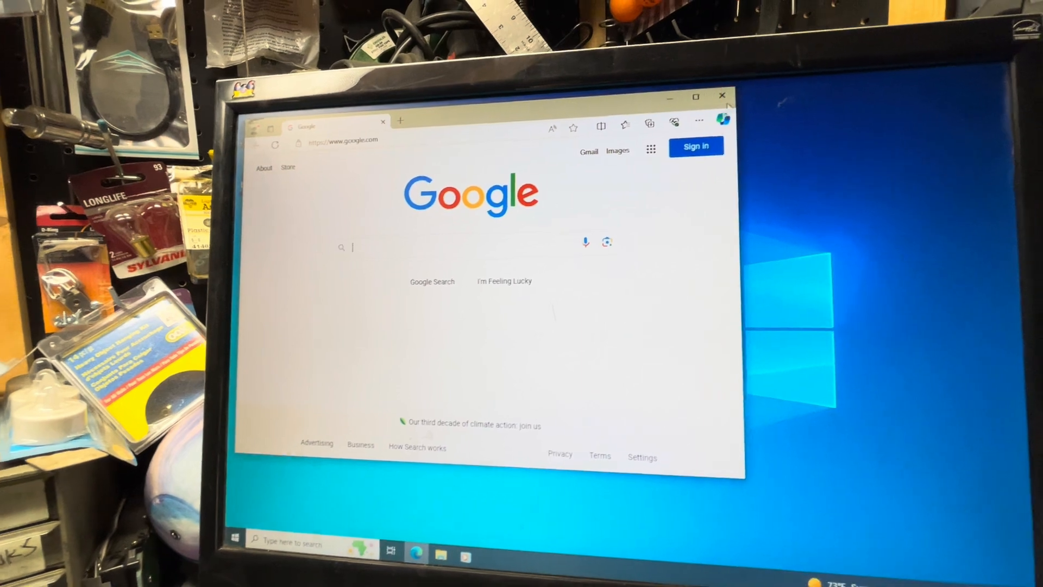
left_click(722, 96)
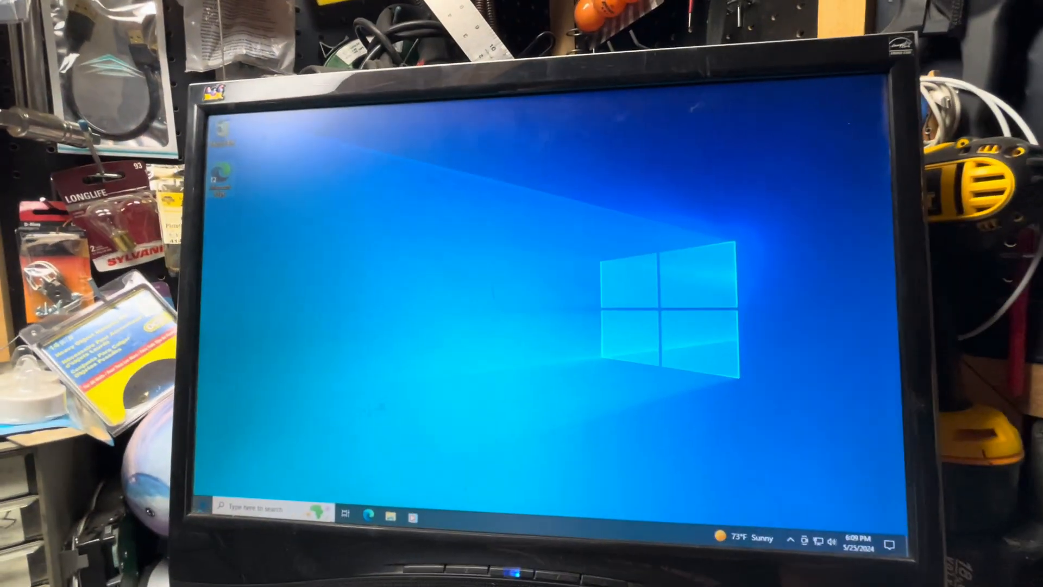
left_click(184, 508)
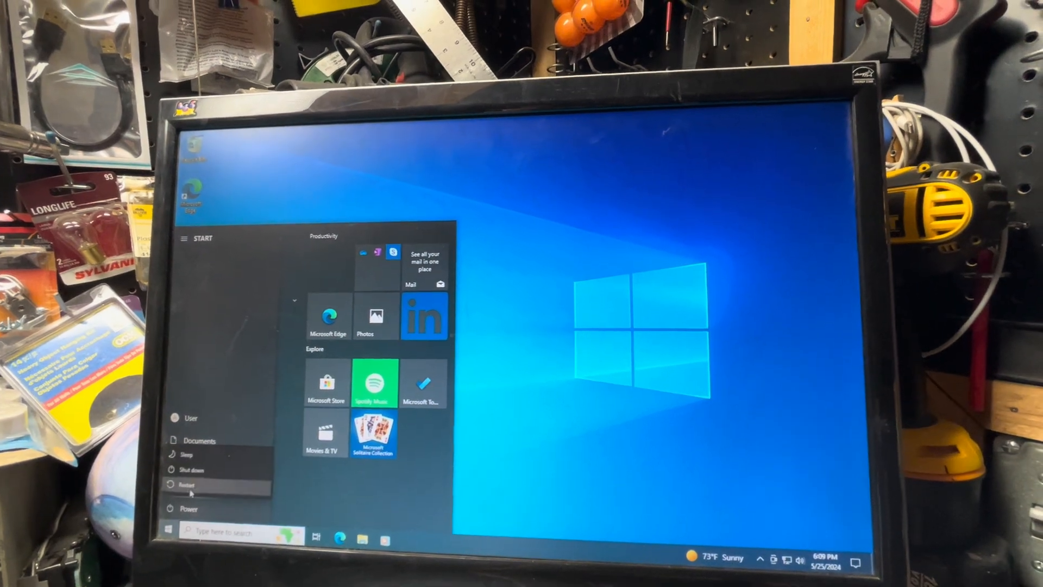
left_click(189, 484)
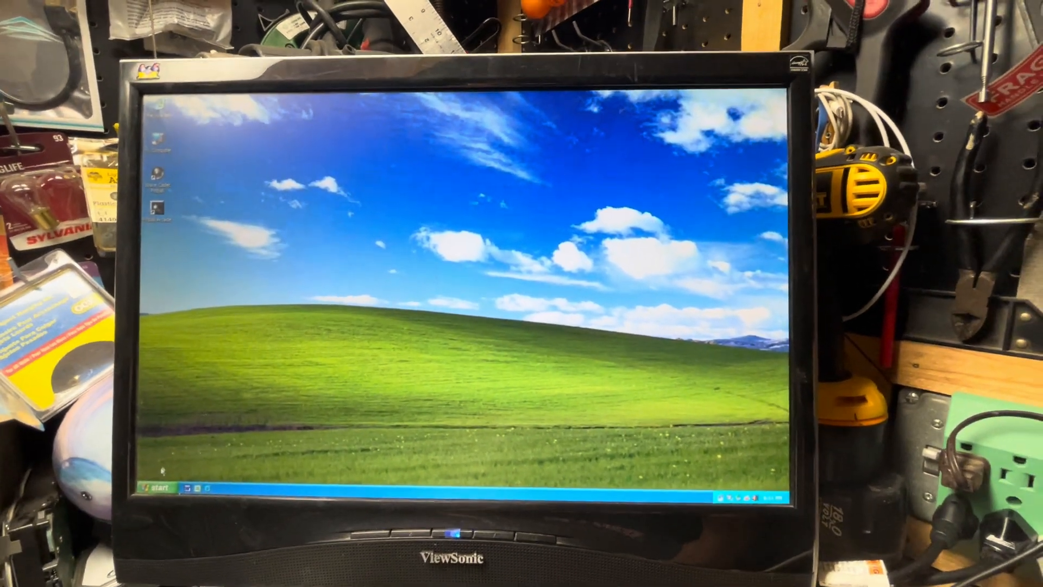
Step: Open System Properties from the XP Control Panel to see XP Home SP3, Core i7 920, 2.99 GB RAM
left_click(155, 487)
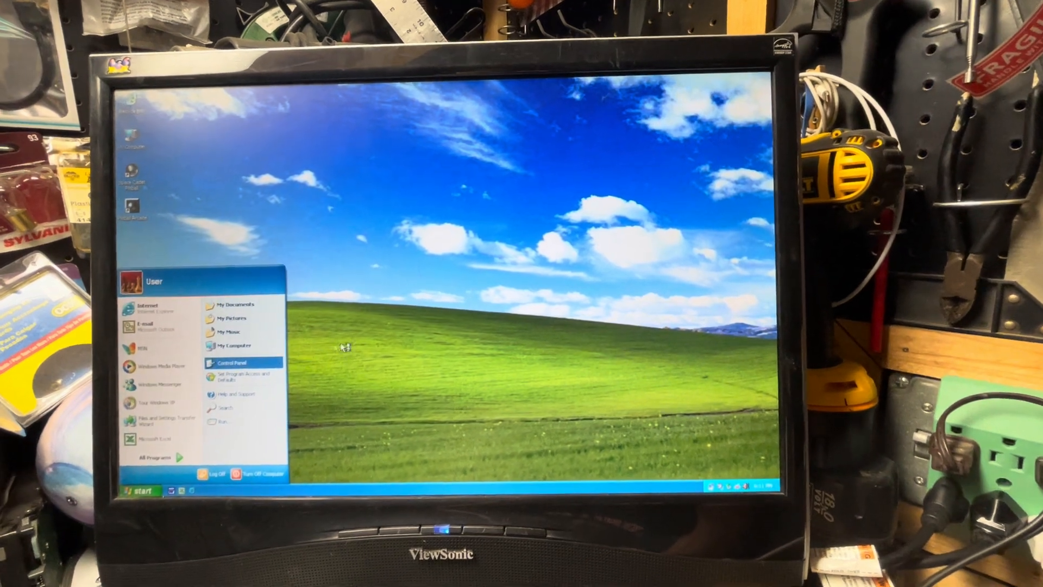
left_click(227, 362)
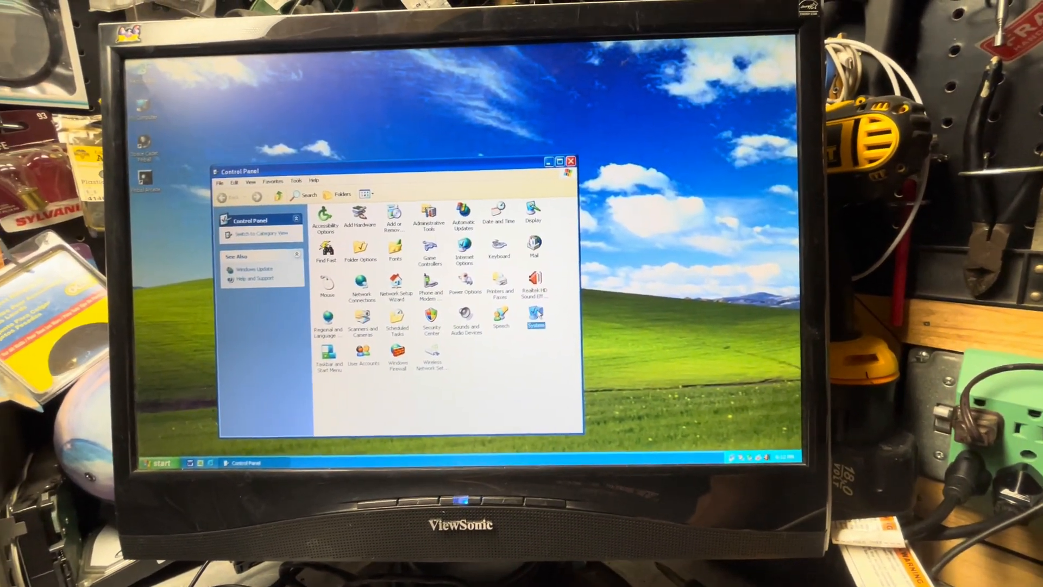
double_click(536, 320)
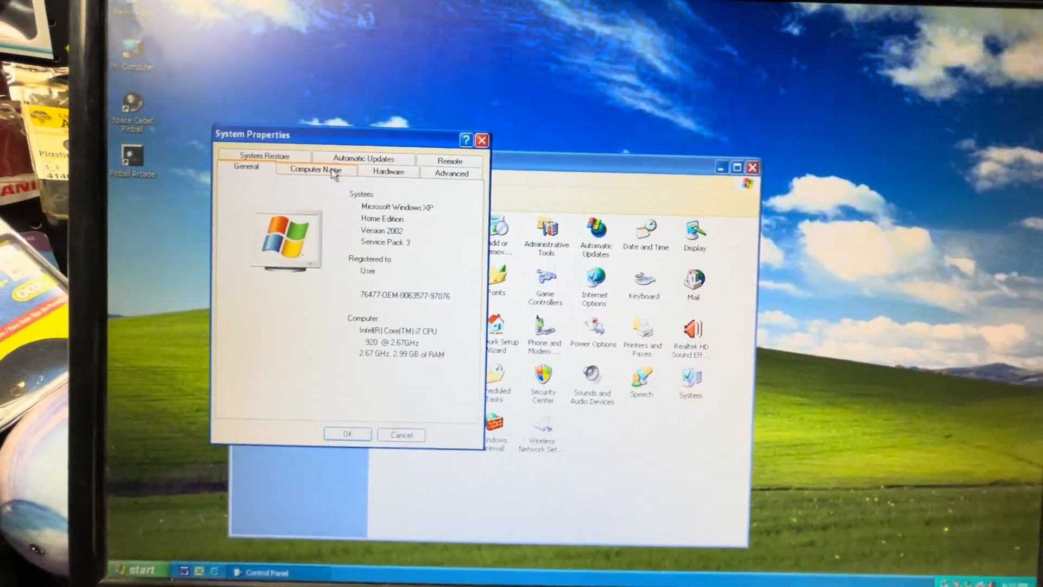
Step: Check the ATI Radeon HD 5450 and Realtek PCIe adapter in XP Device Manager, then close it
left_click(397, 171)
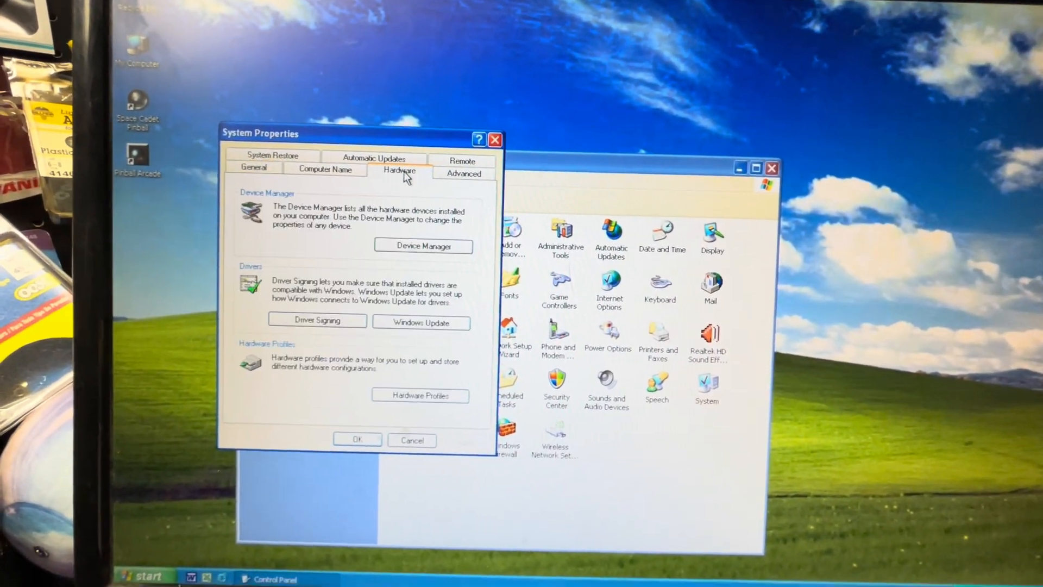
left_click(423, 245)
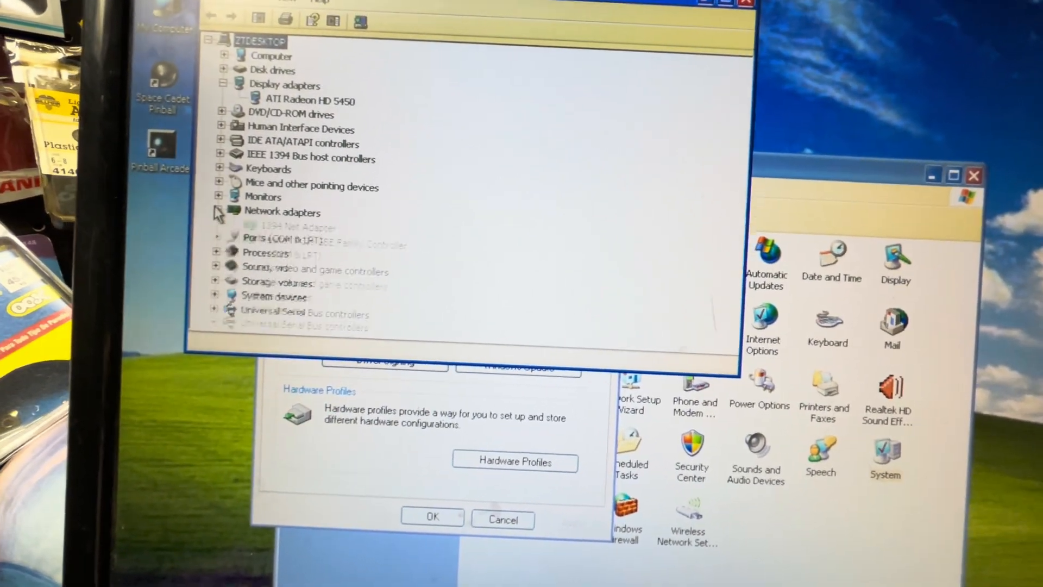
left_click(219, 211)
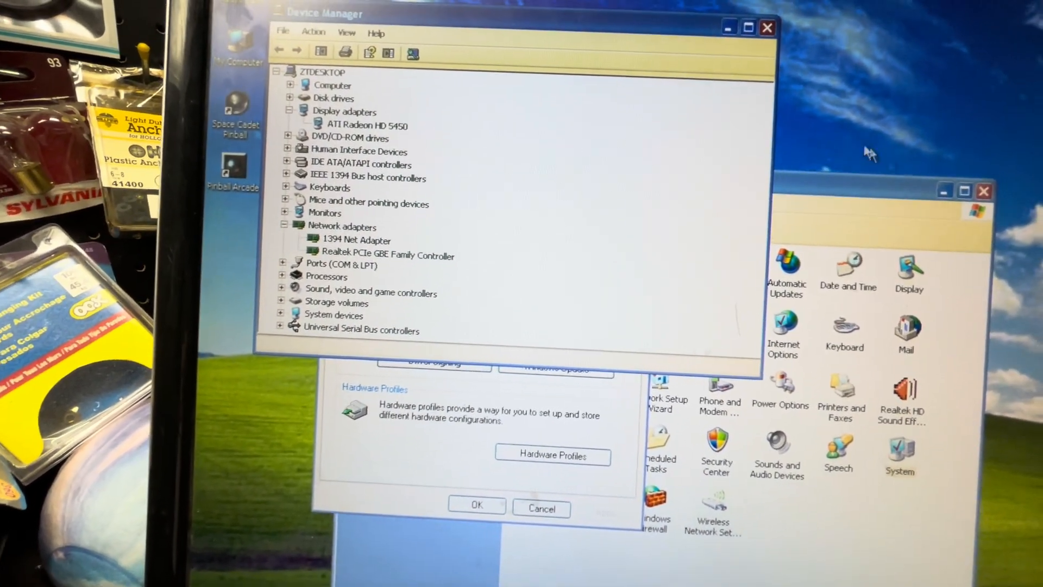
left_click(767, 28)
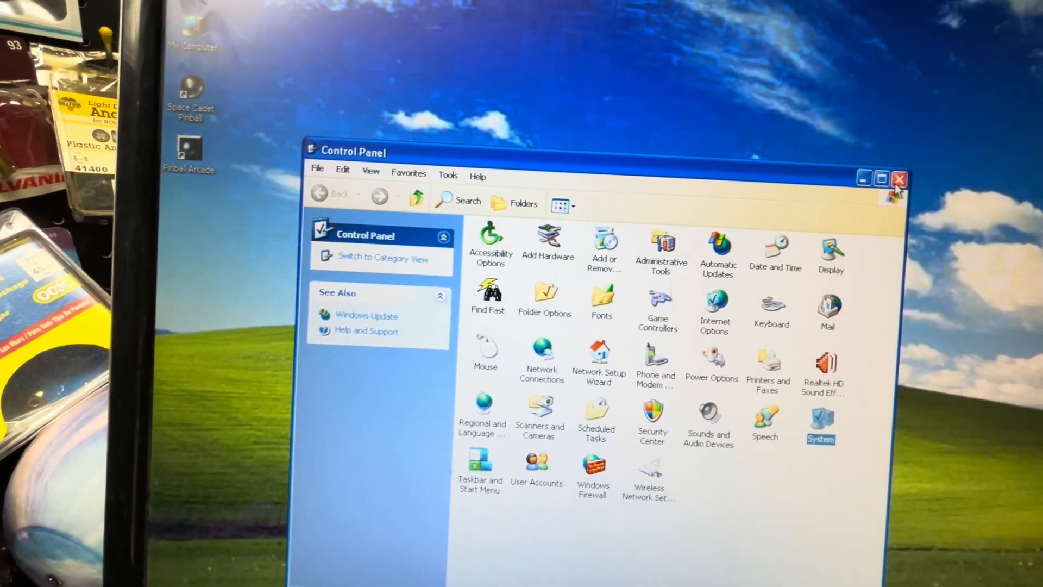
Step: Close Control Panel and exit Pinball Arcade from its table menu
left_click(899, 178)
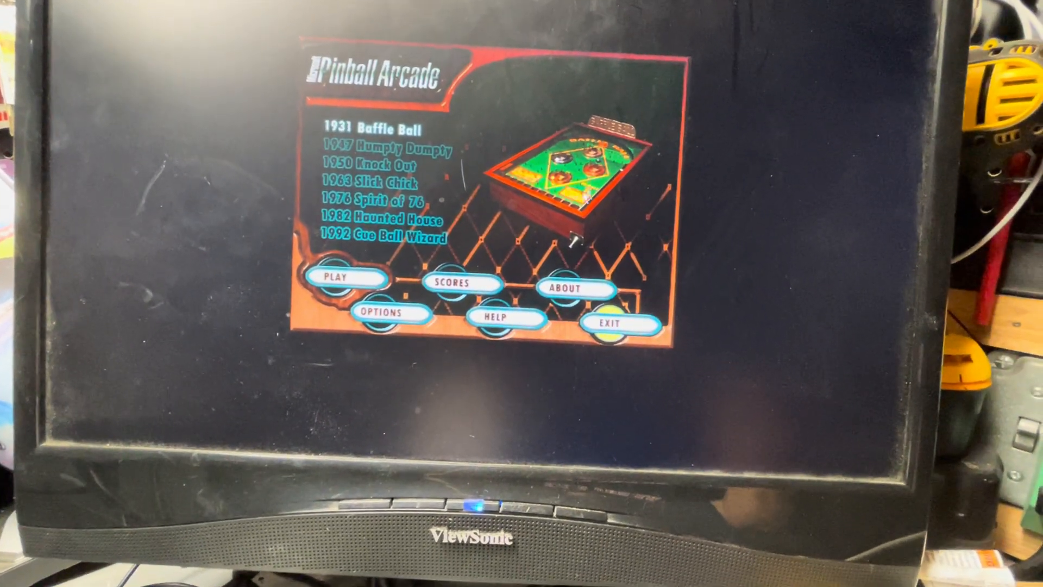
left_click(621, 323)
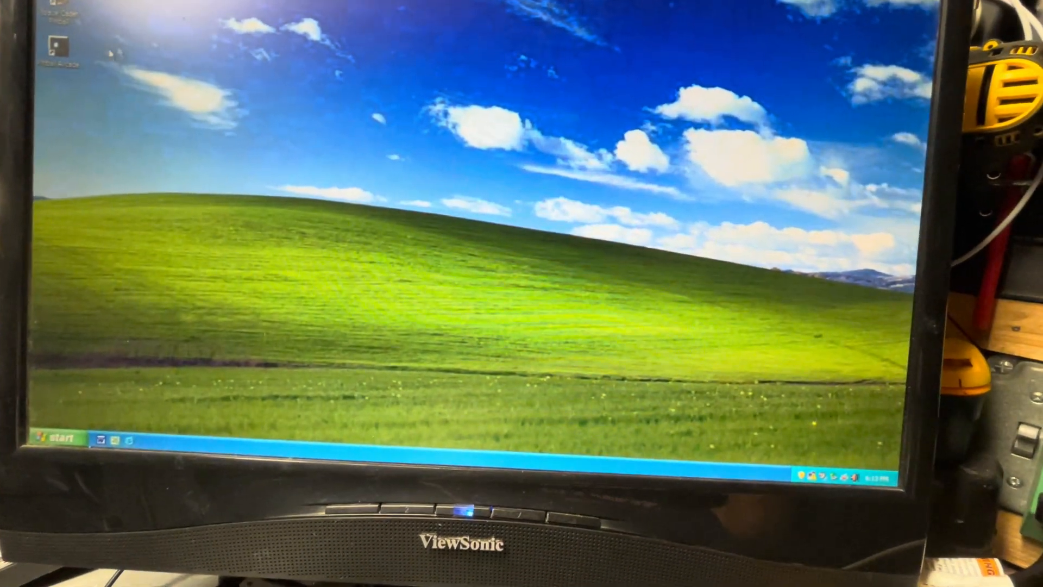